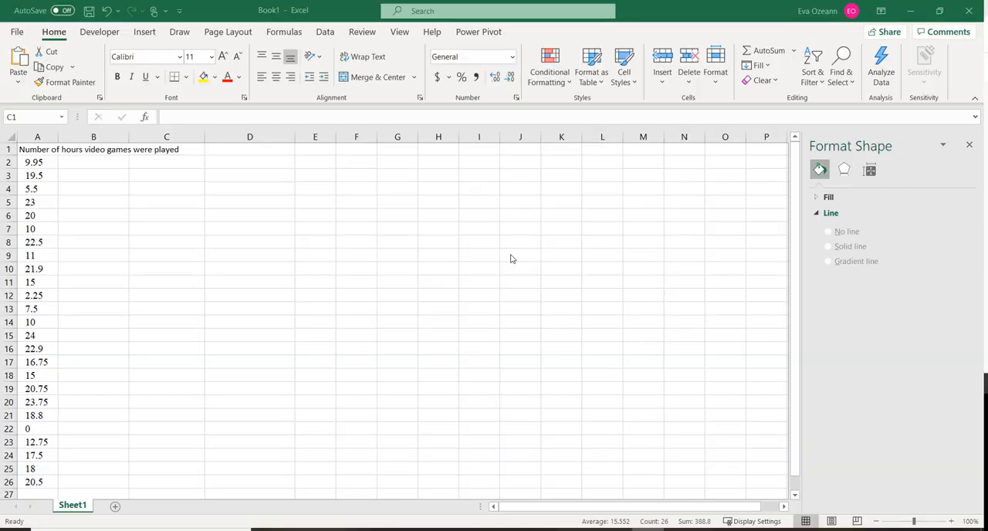
mouse_move(491, 256)
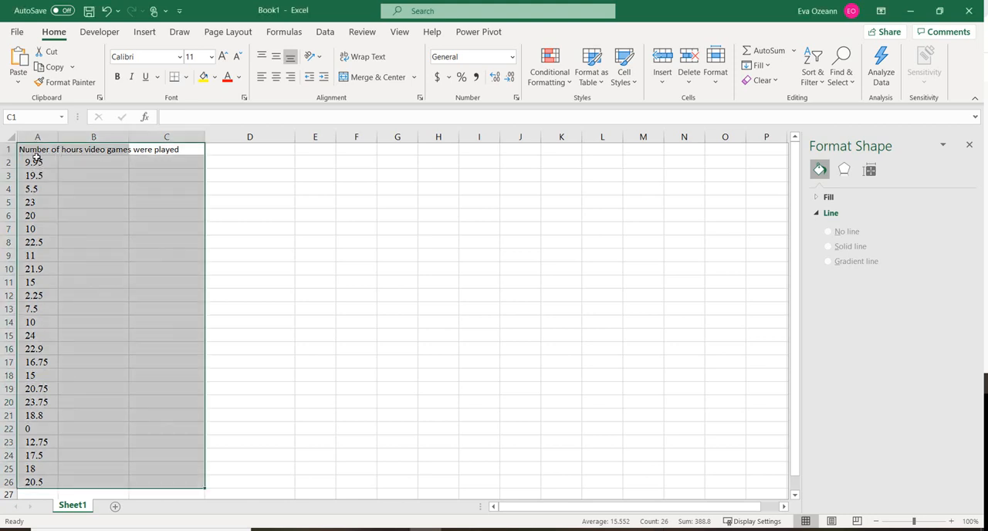
Select the hours column A1:A26, header plus 25 values, as the chart data
left_click(34, 148)
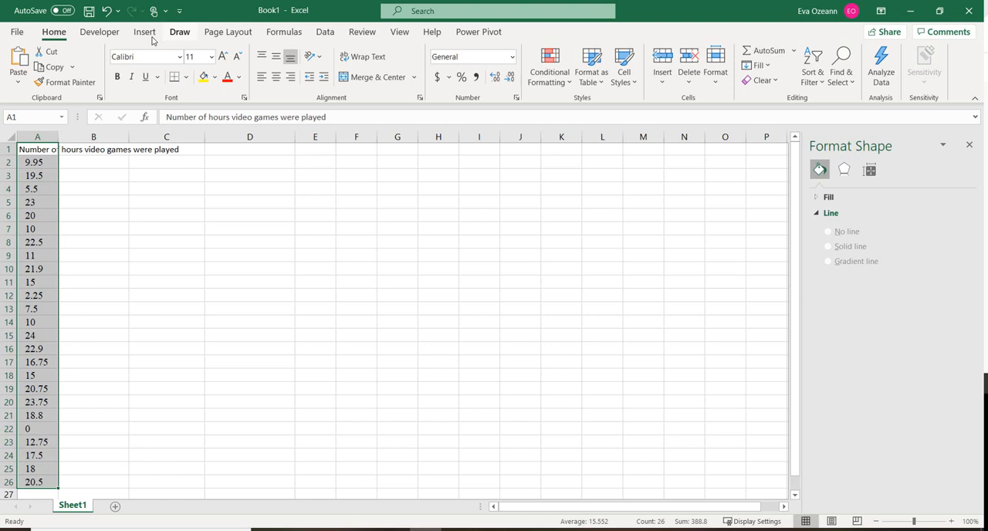
Insert a Histogram from More Statistical Charts, giving a three-bin chart with default title
left_click(145, 31)
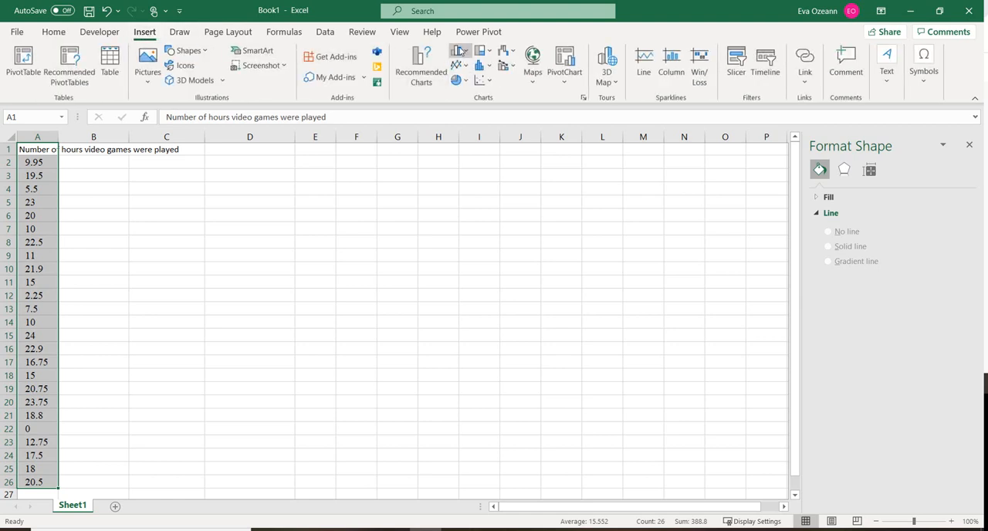
mouse_move(456, 56)
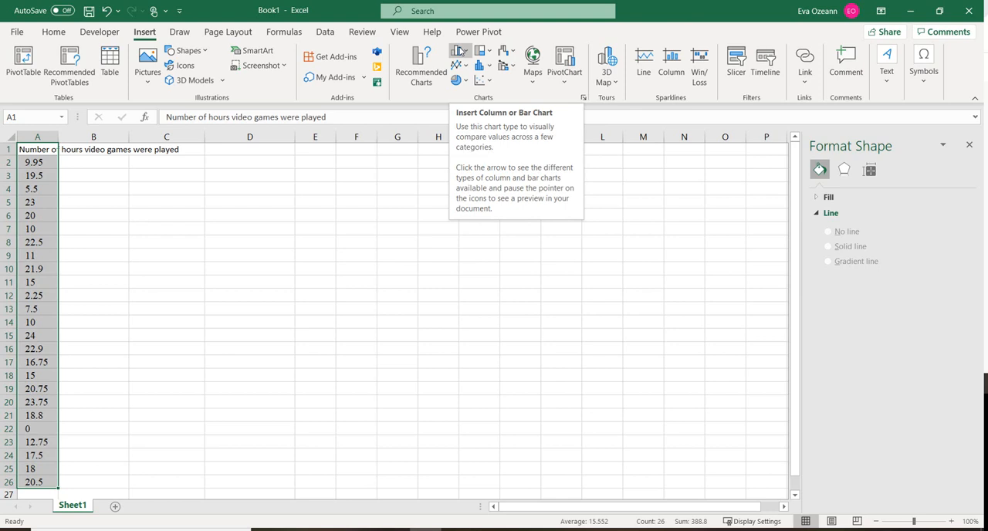
mouse_move(479, 68)
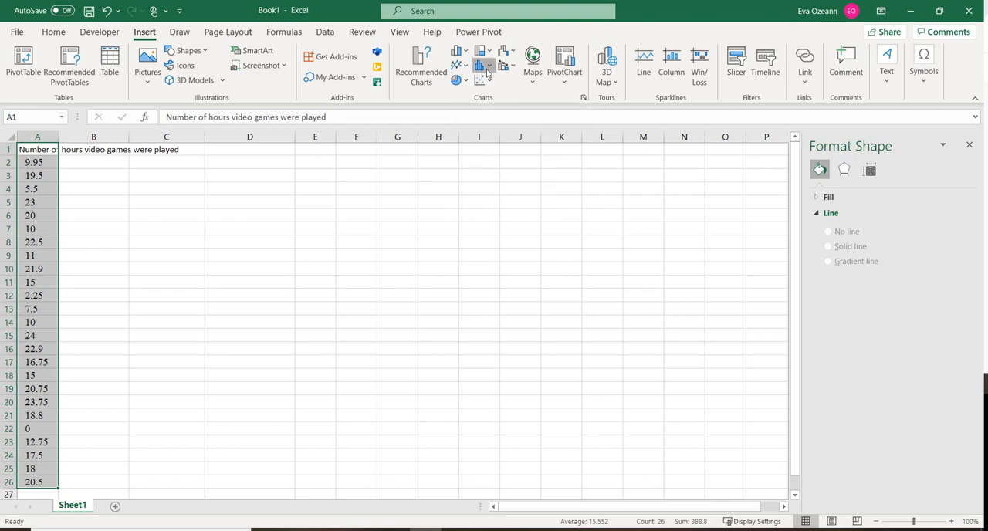
left_click(484, 65)
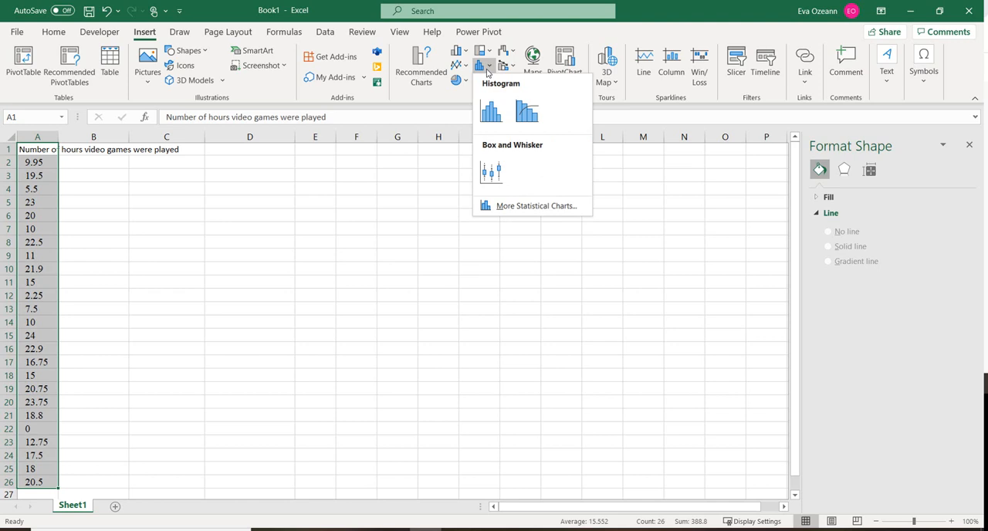
mouse_move(494, 205)
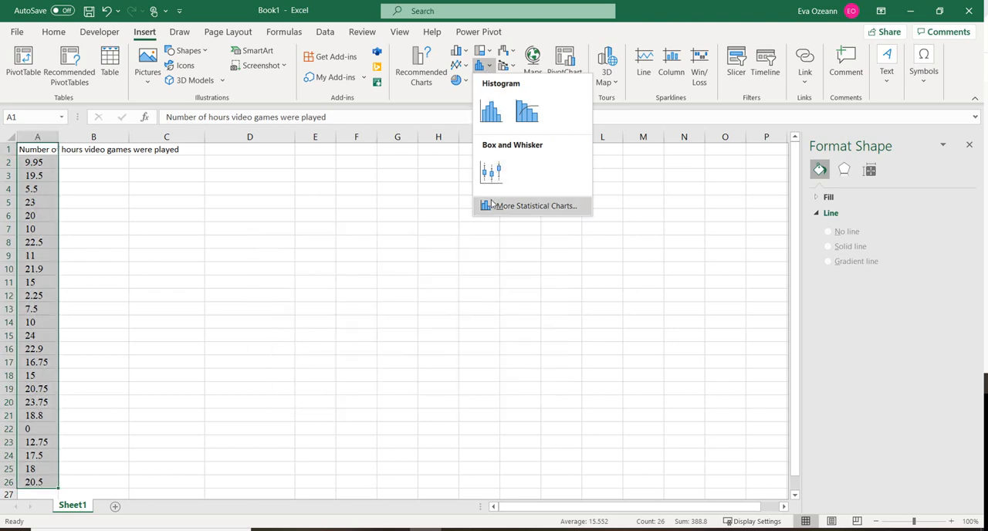
left_click(491, 172)
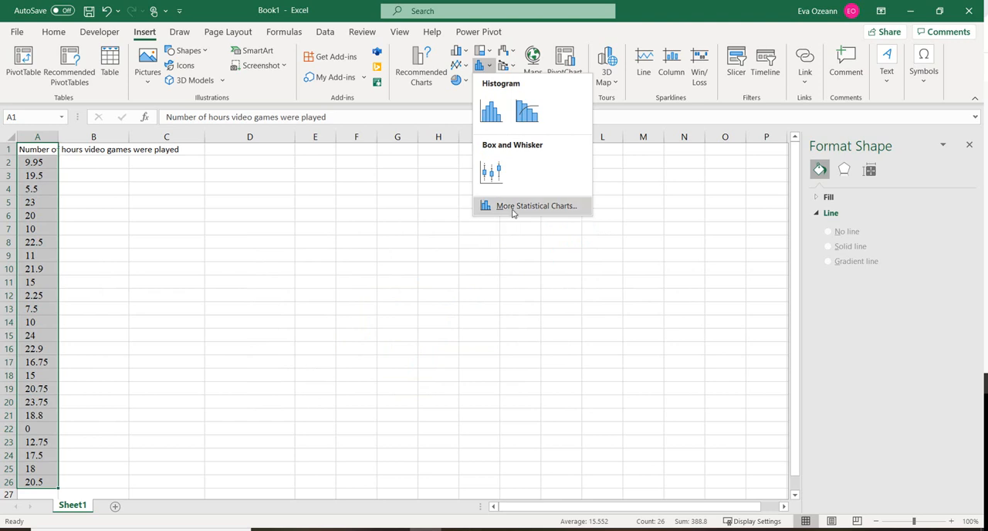
left_click(537, 206)
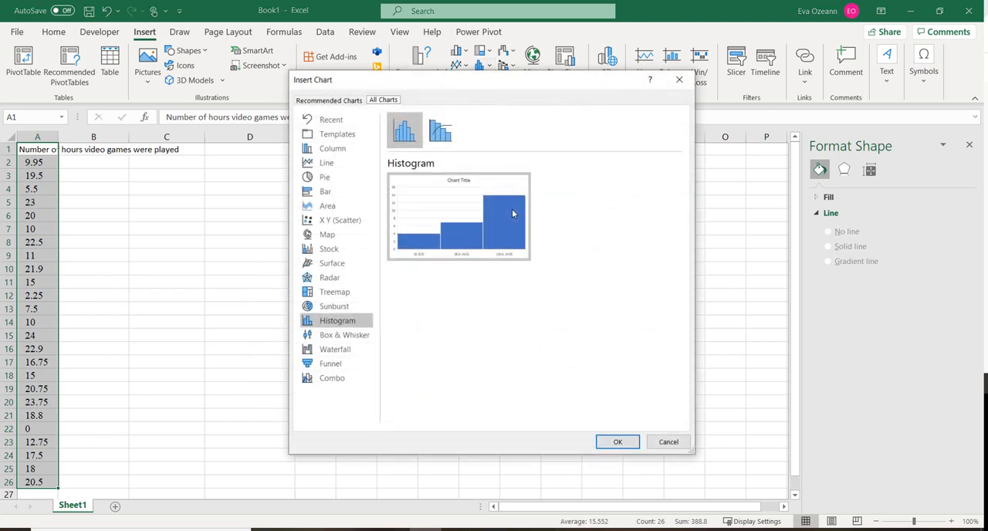
mouse_move(621, 402)
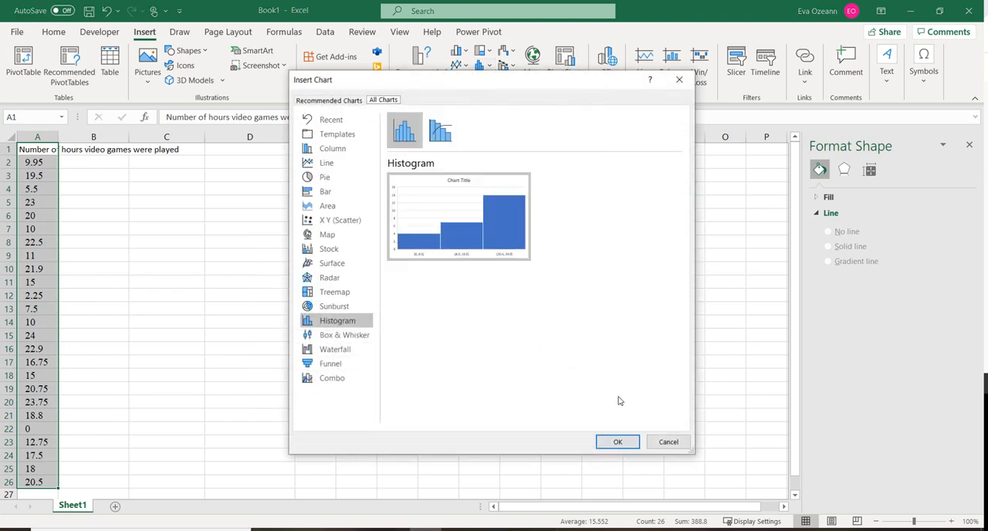
left_click(618, 442)
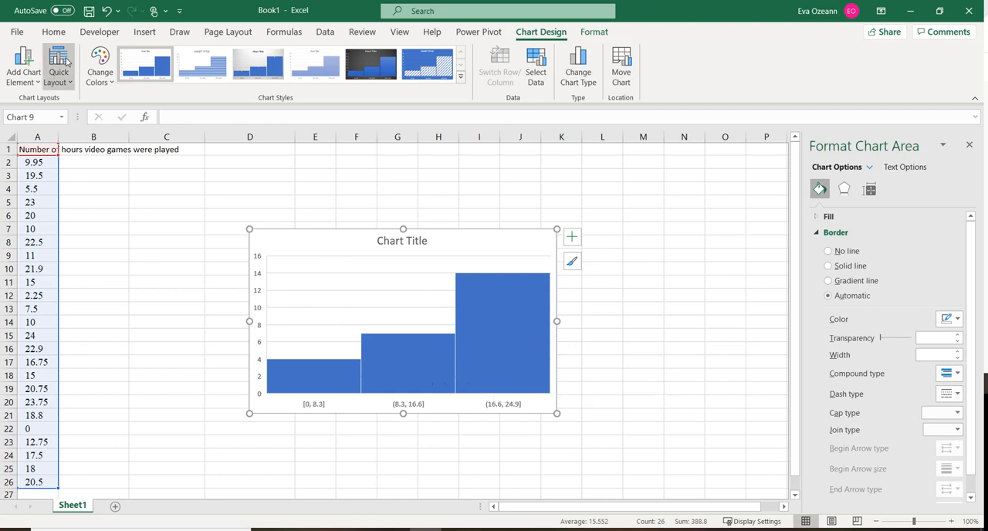
mouse_move(24, 64)
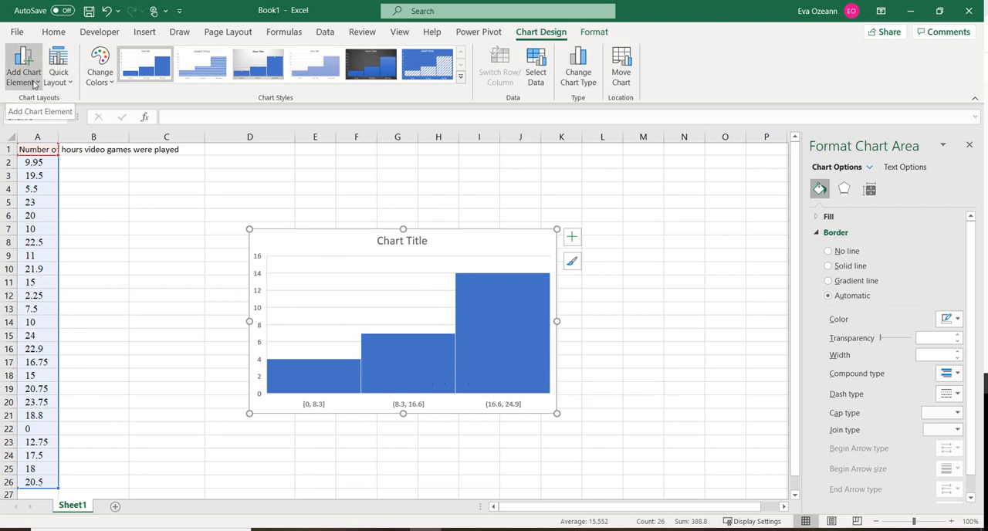
Show the Format Axis pane for the histogram's horizontal axis via More Axis Options
left_click(23, 62)
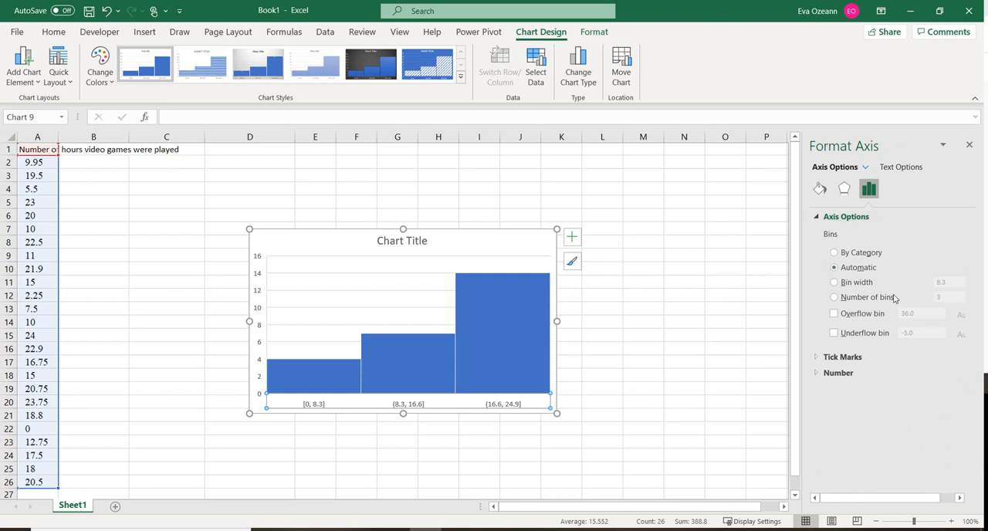
Set the axis to Number of bins = 6, spanning 0 to 24 in steps of 4
left_click(833, 282)
type("5")
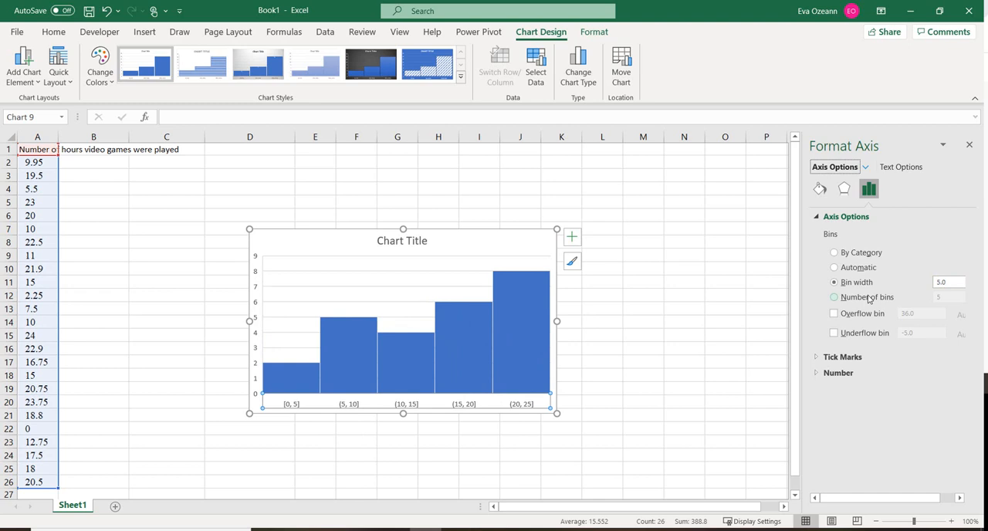
left_click(833, 296)
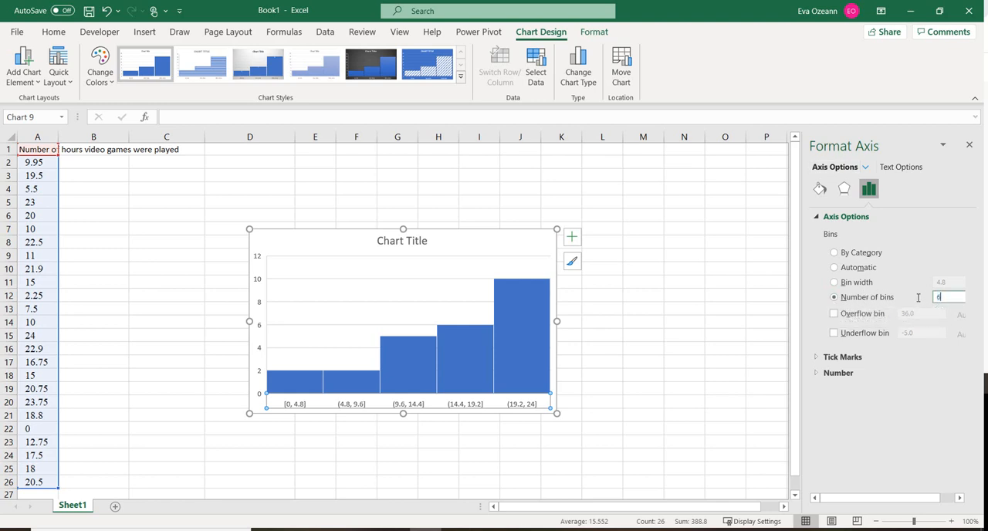
type("6")
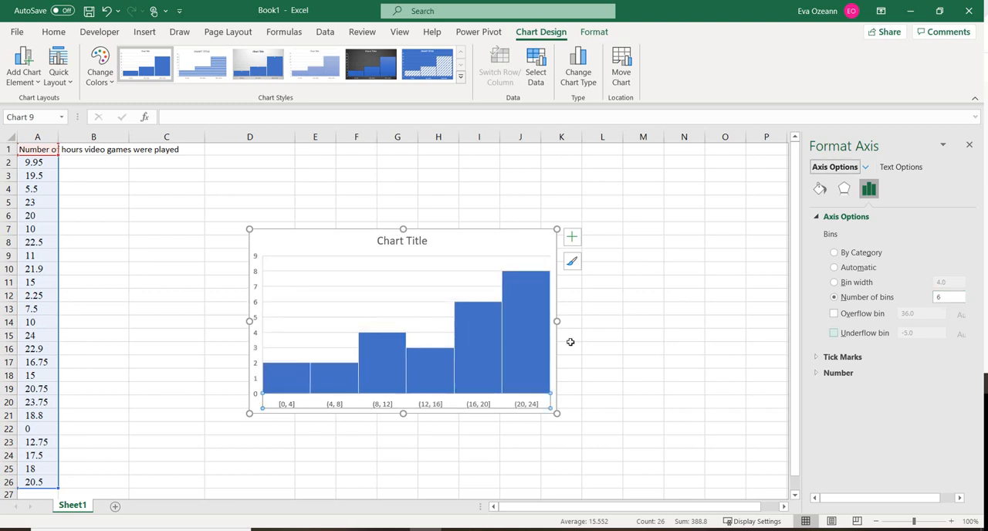
mouse_move(637, 355)
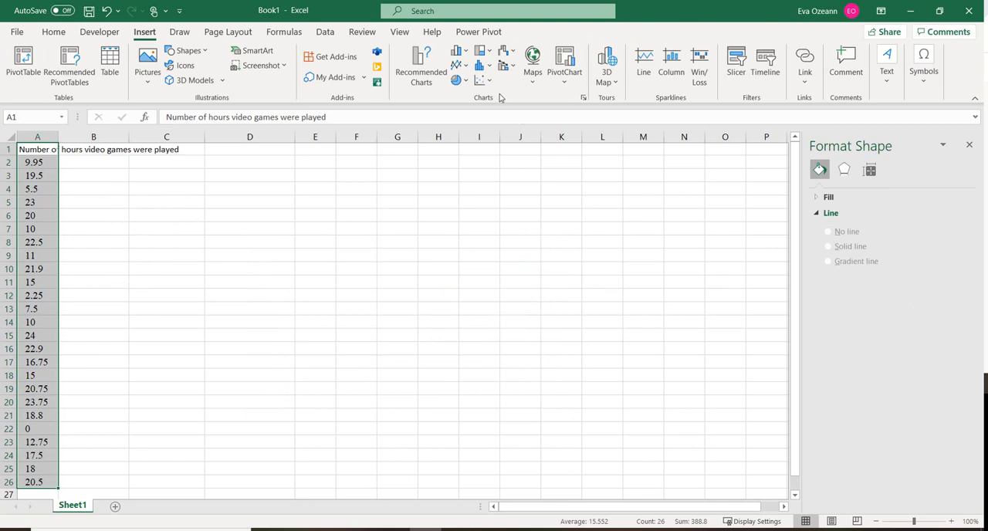
Insert a Box and Whisker chart of the hours column from the statistical charts list
left_click(479, 64)
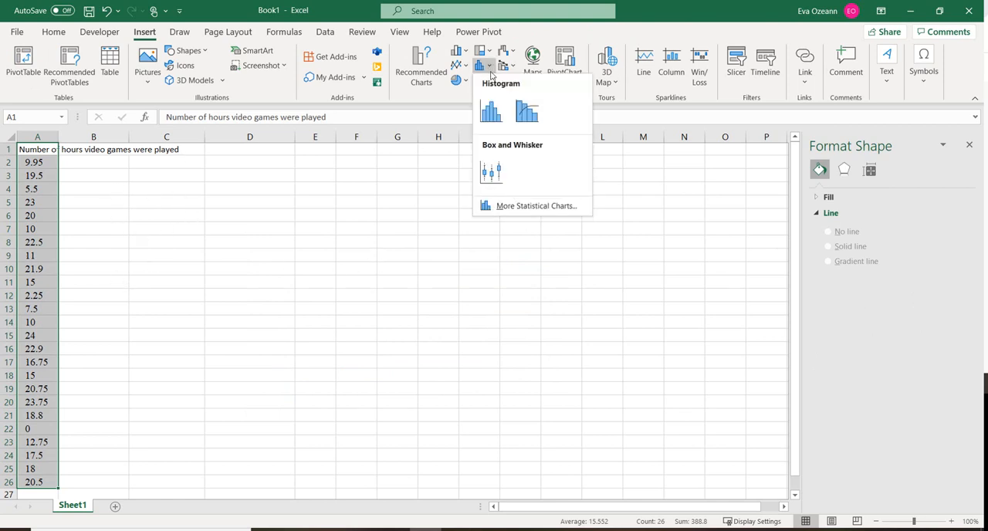
left_click(490, 171)
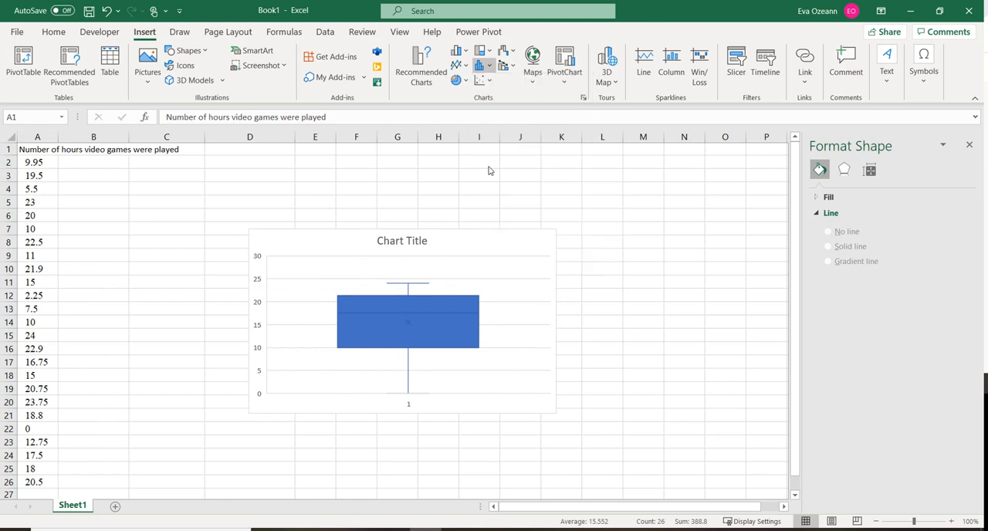